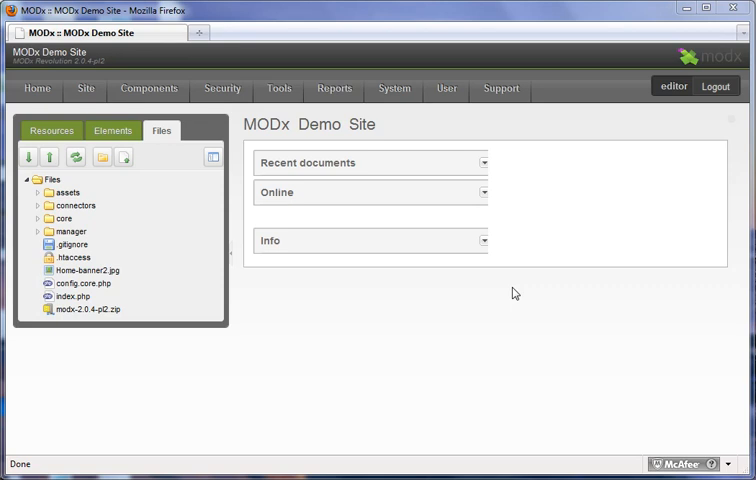
mouse_move(274, 324)
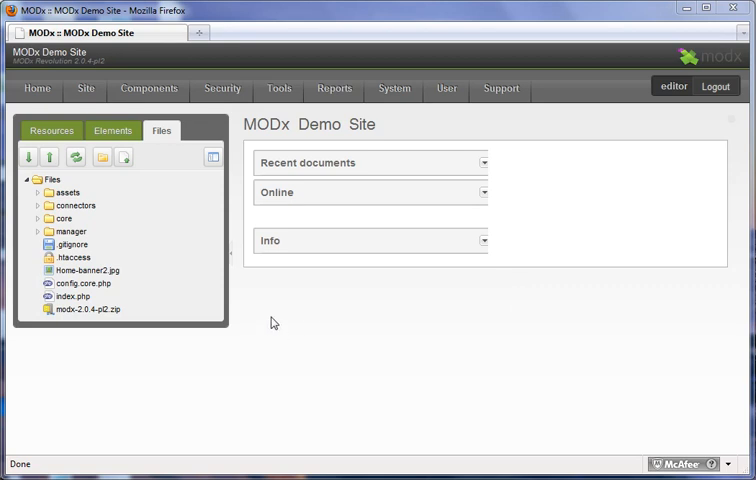
mouse_move(118, 202)
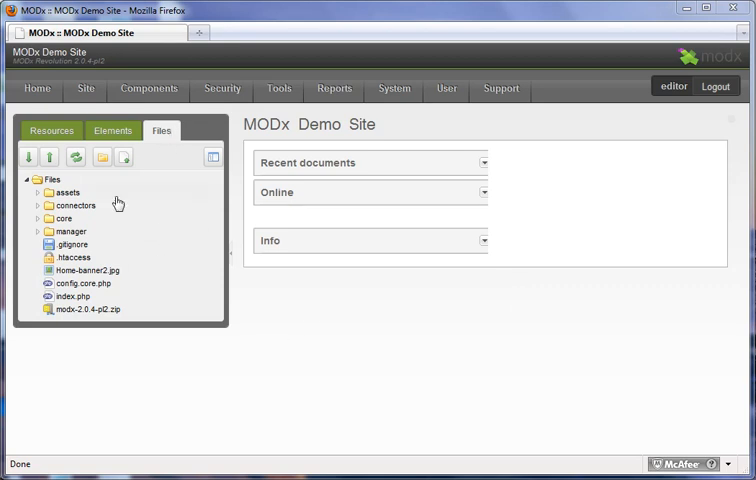
mouse_move(120, 256)
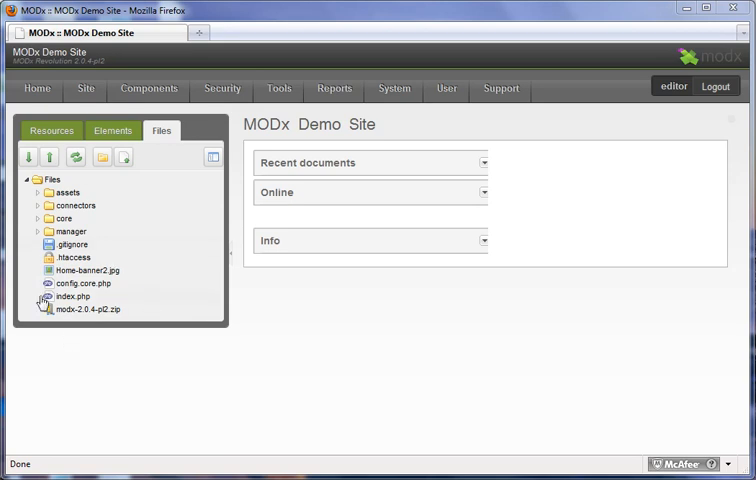
mouse_move(140, 312)
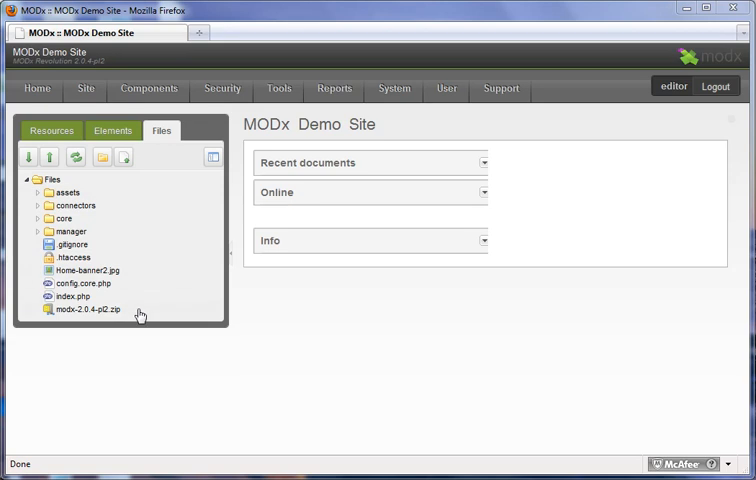
mouse_move(116, 212)
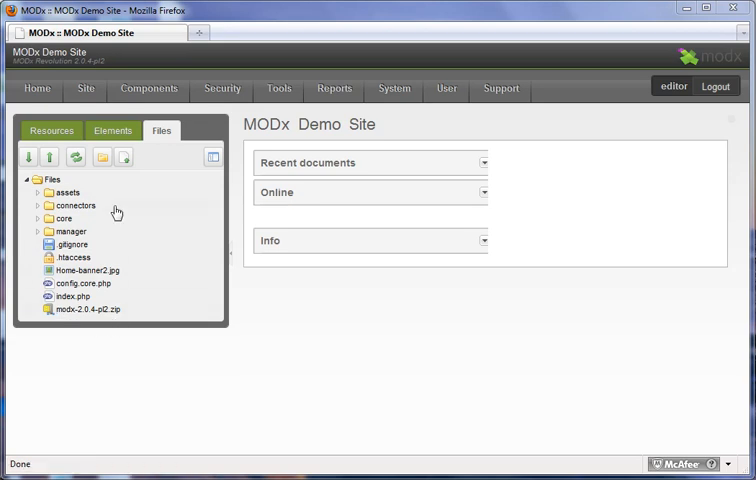
mouse_move(104, 312)
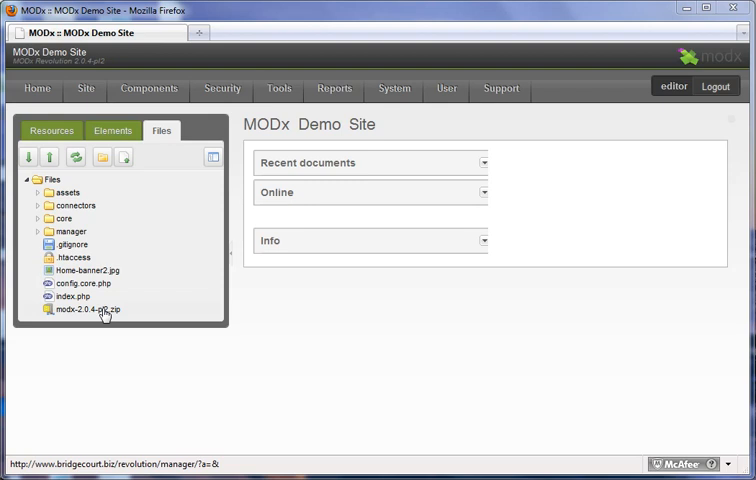
mouse_move(32, 224)
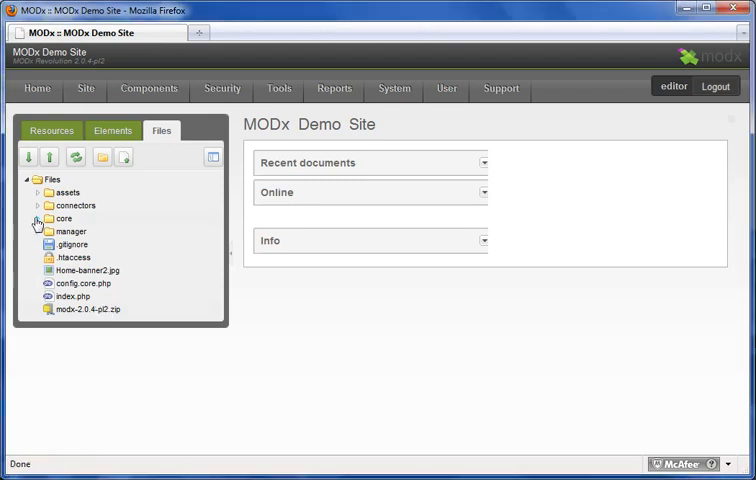
Step: Expand assets and its content folder in the Files tree to reveal files, images and media, heading to the System menu
click(36, 218)
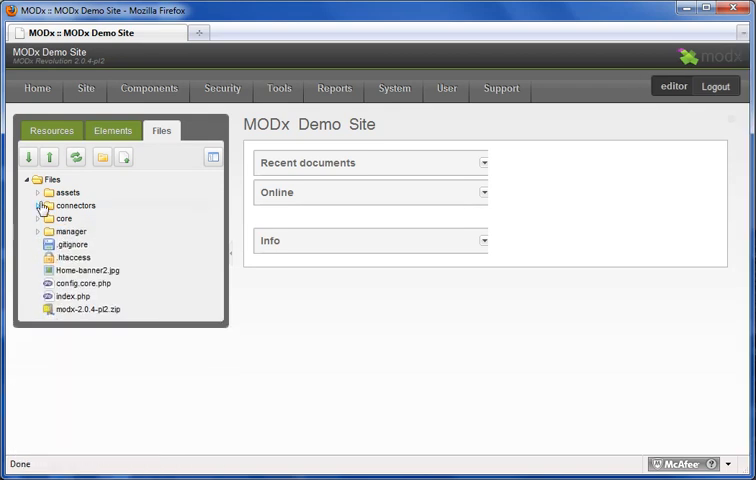
click(42, 204)
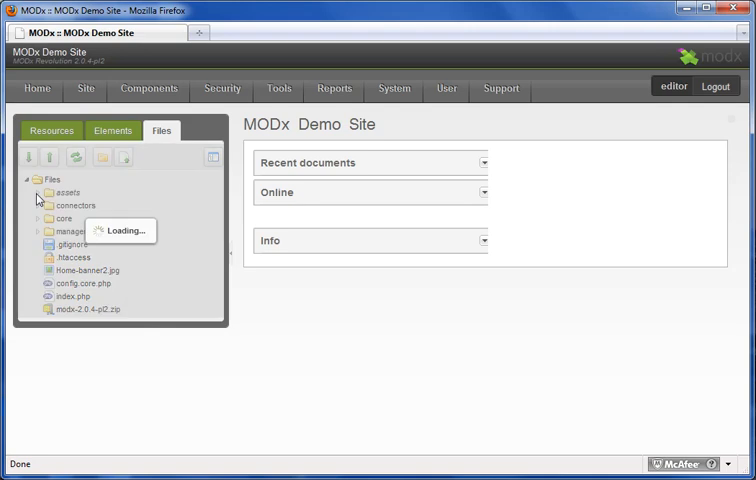
click(40, 192)
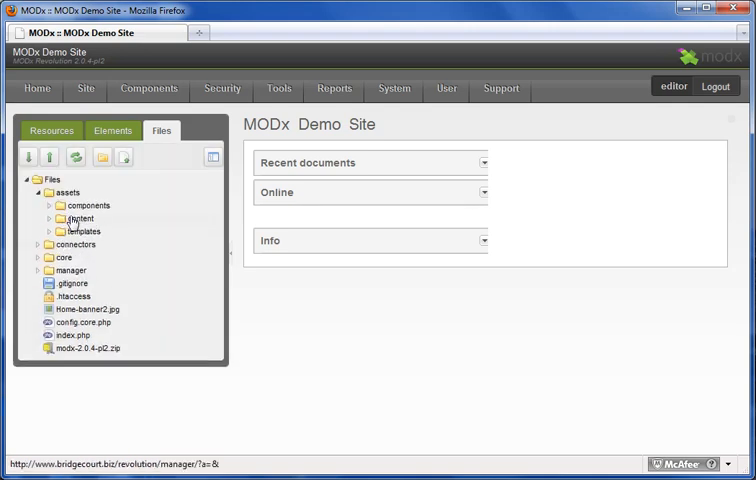
click(80, 218)
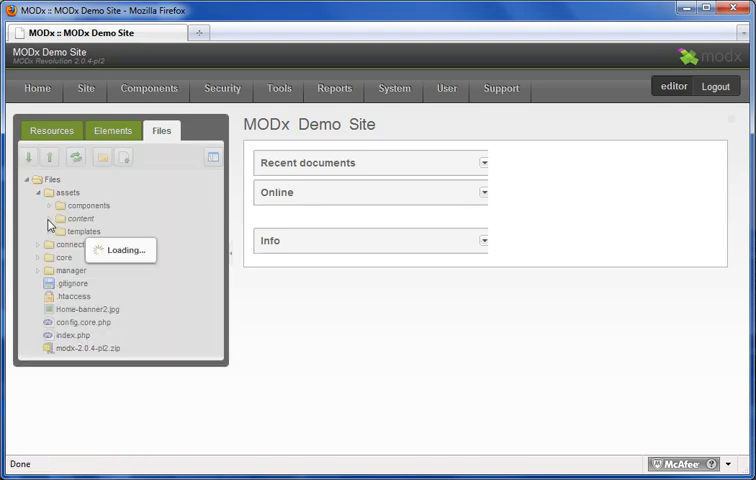
click(48, 218)
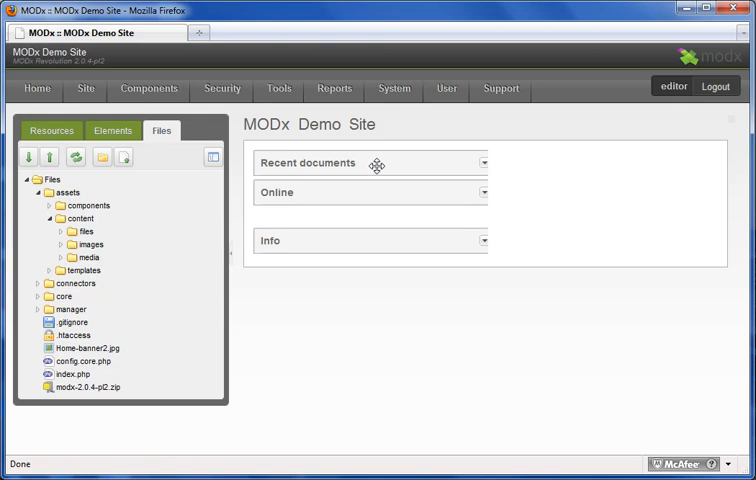
click(394, 88)
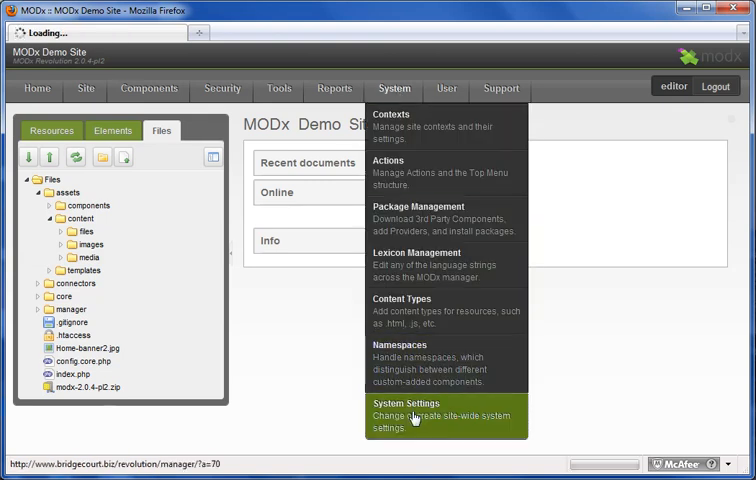
Step: Show System Settings filtered to the File System area, listing File Manager Path and related settings
click(410, 410)
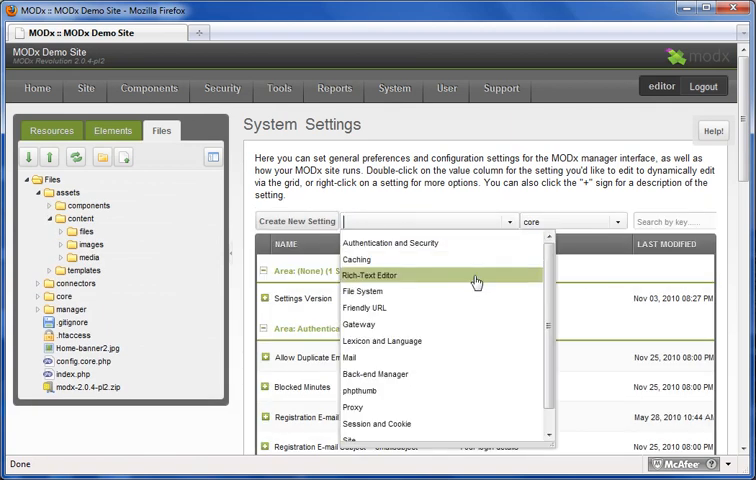
click(370, 304)
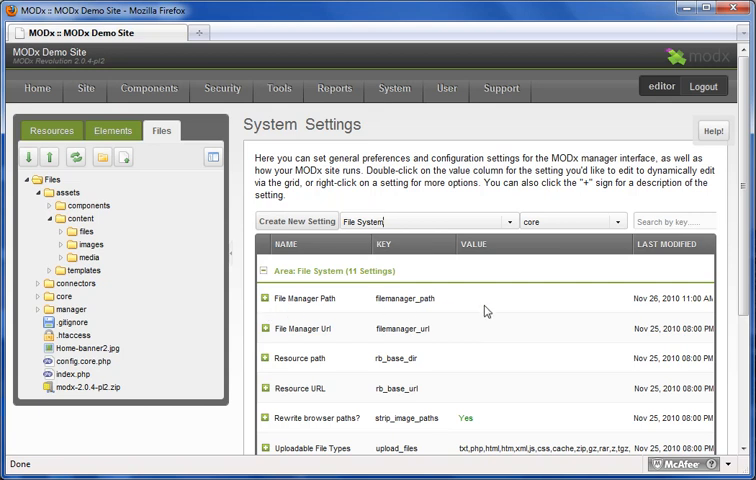
mouse_move(348, 308)
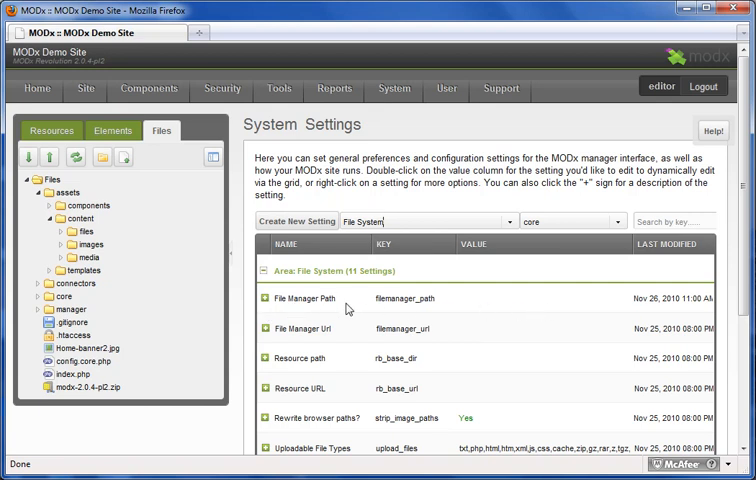
mouse_move(520, 310)
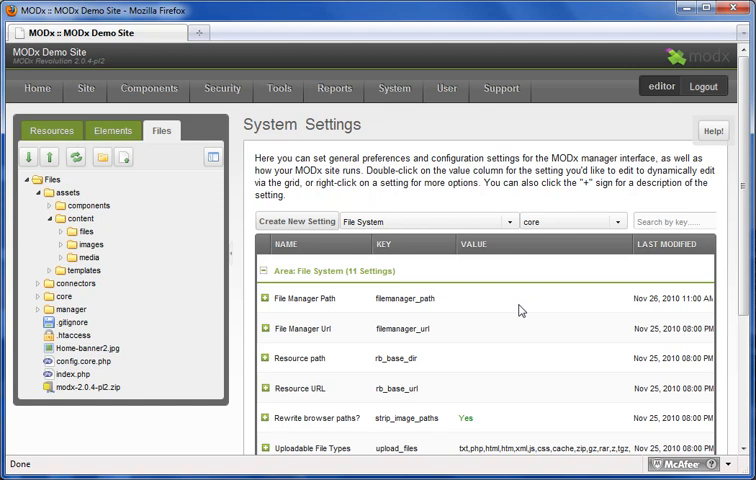
mouse_move(472, 302)
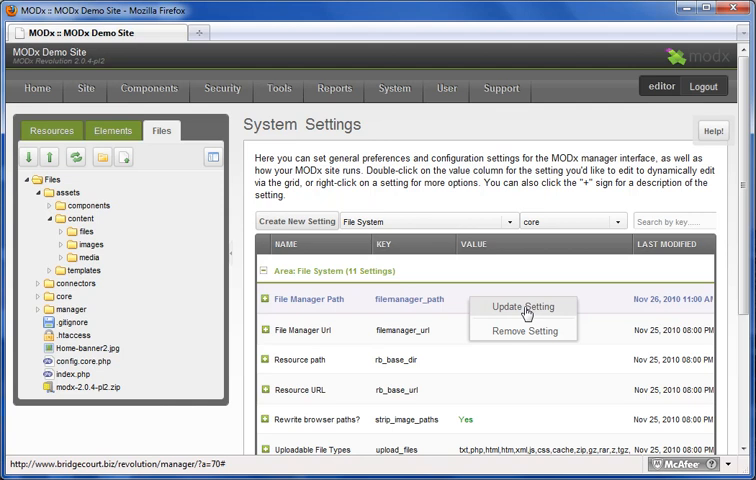
Step: Update the File Manager Path system setting to assets/content/ and save it
click(520, 306)
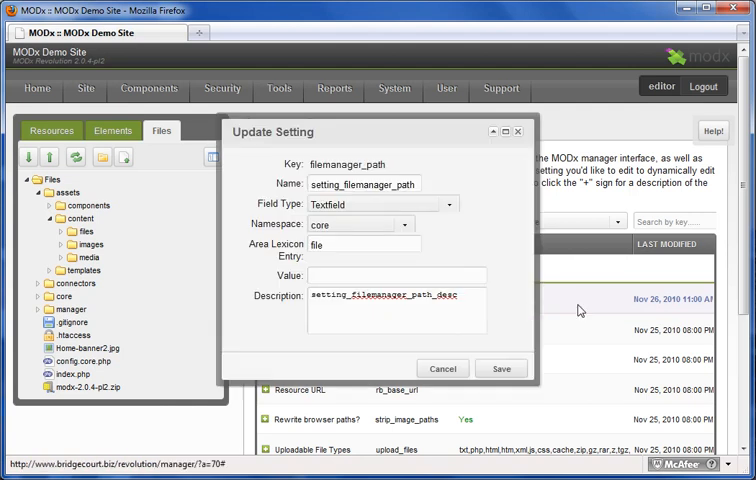
mouse_move(508, 192)
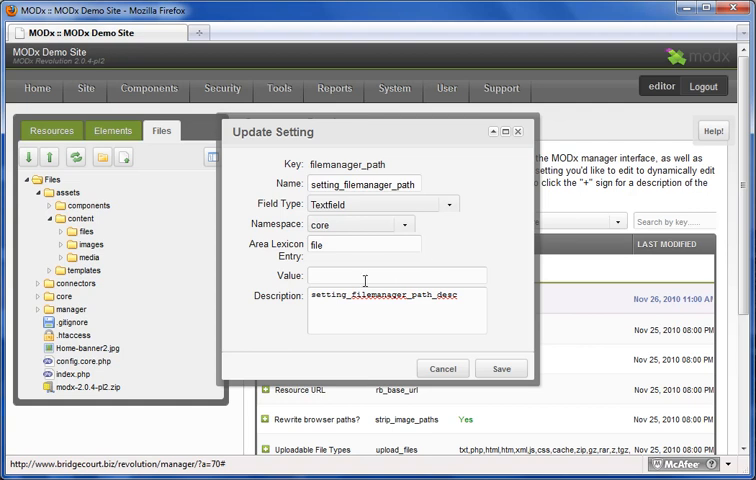
text(asset)
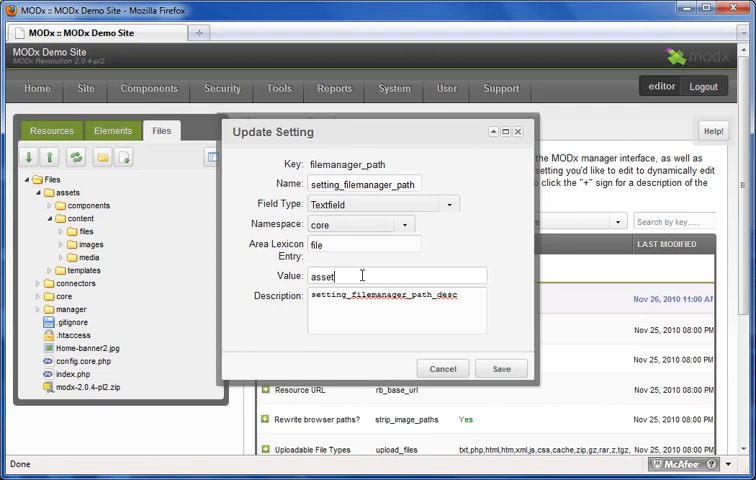
text(s/content/)
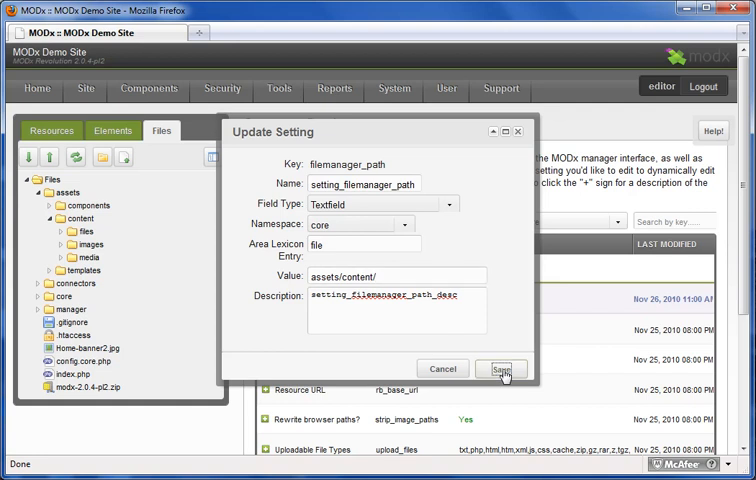
click(504, 368)
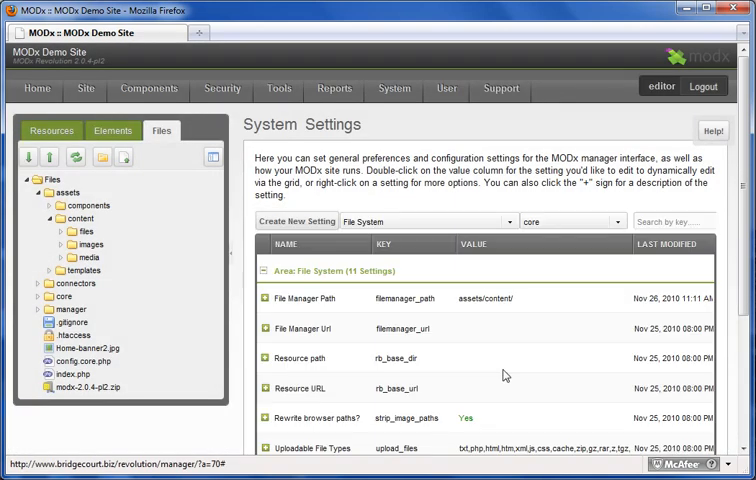
mouse_move(76, 156)
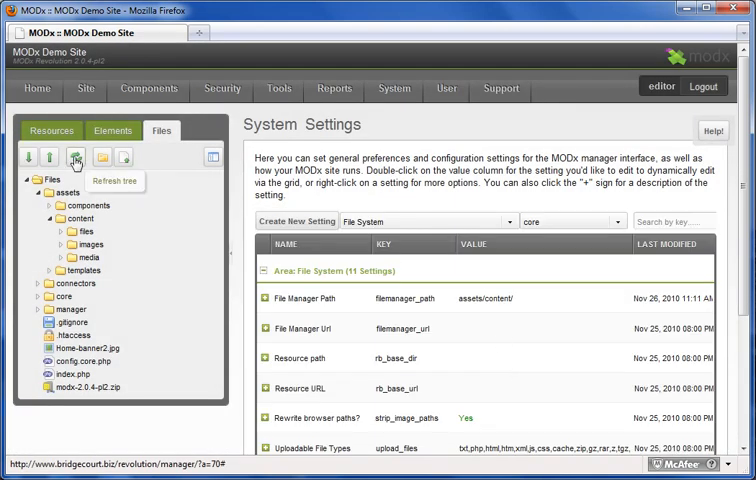
Step: Refresh the Files tree so it lists only files, images and media from assets/content/
click(76, 156)
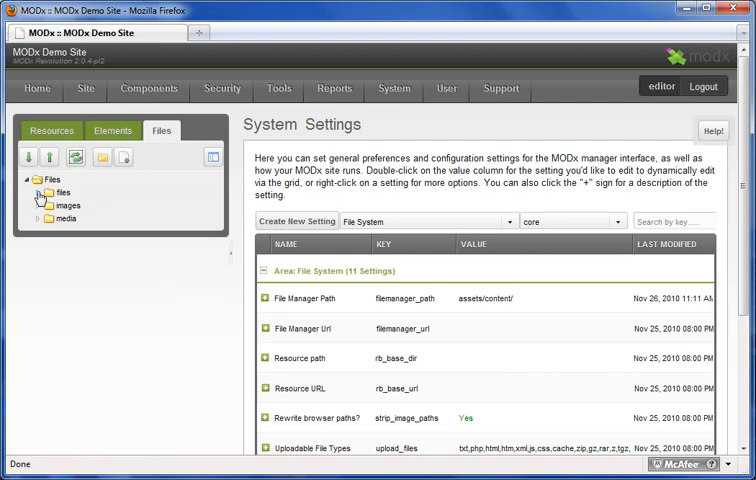
mouse_move(64, 204)
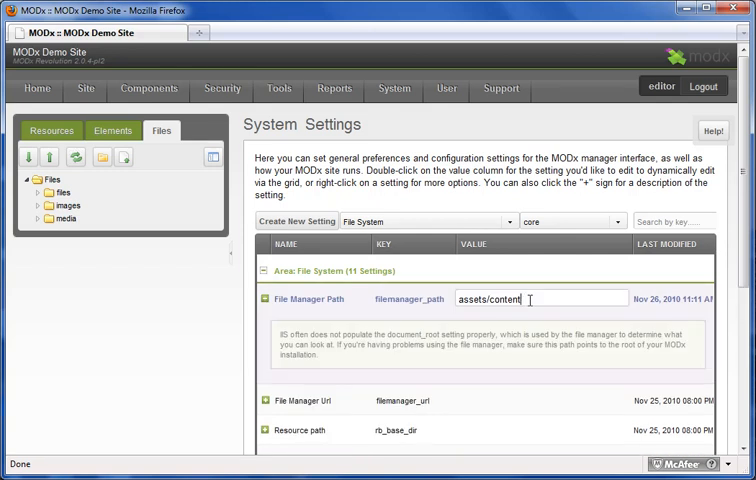
Step: Clear the File Manager Path value and refresh the Files tree to show the full site root again
key(ctrl+a)
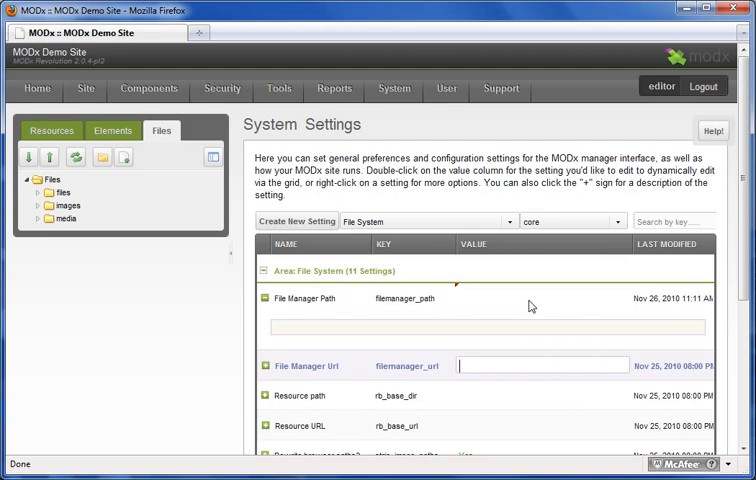
click(72, 156)
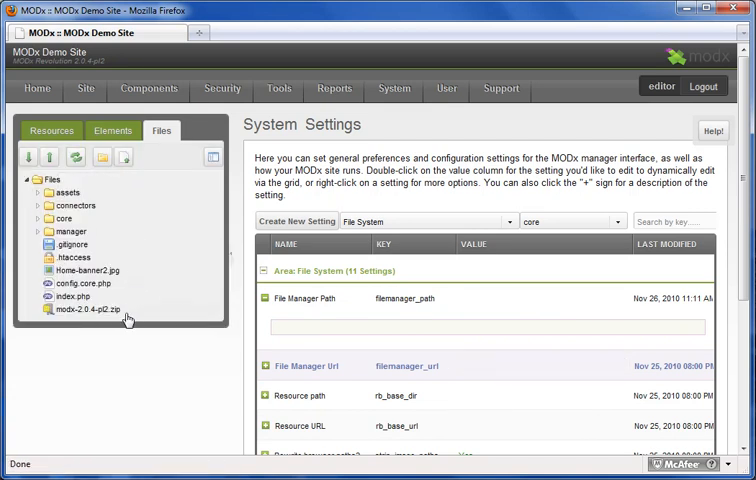
mouse_move(384, 116)
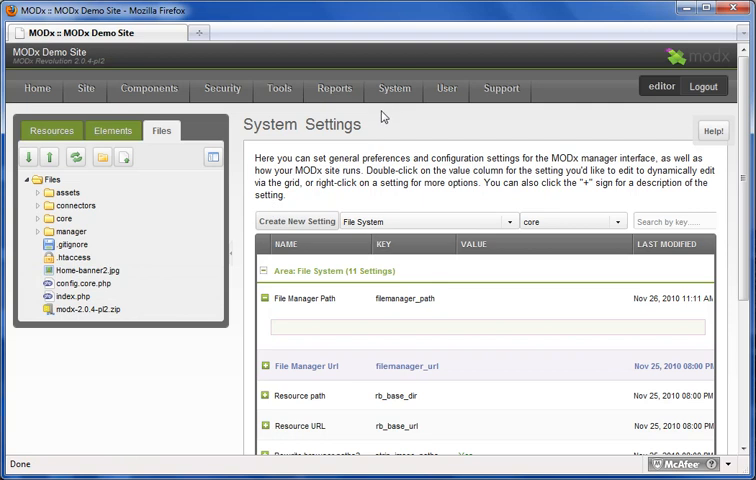
Step: Go to Security > Manage Users and bring up the action menu for the editor user
click(222, 88)
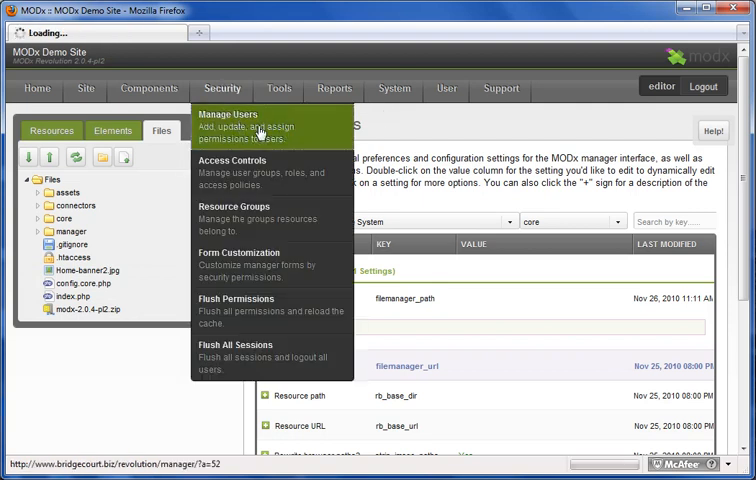
click(228, 114)
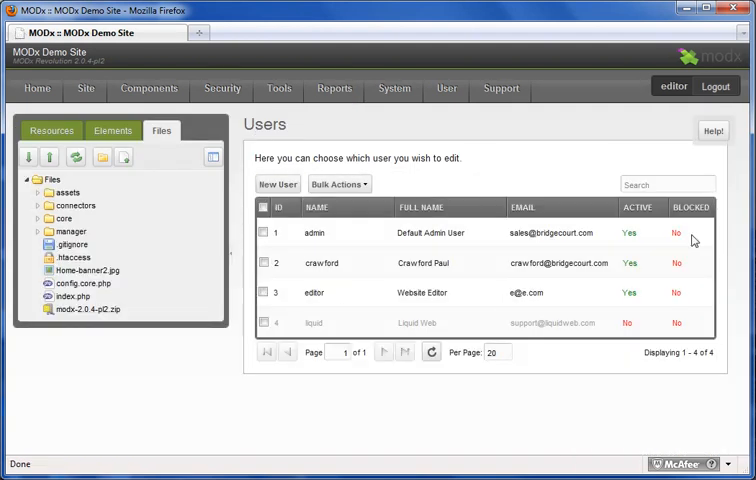
mouse_move(510, 228)
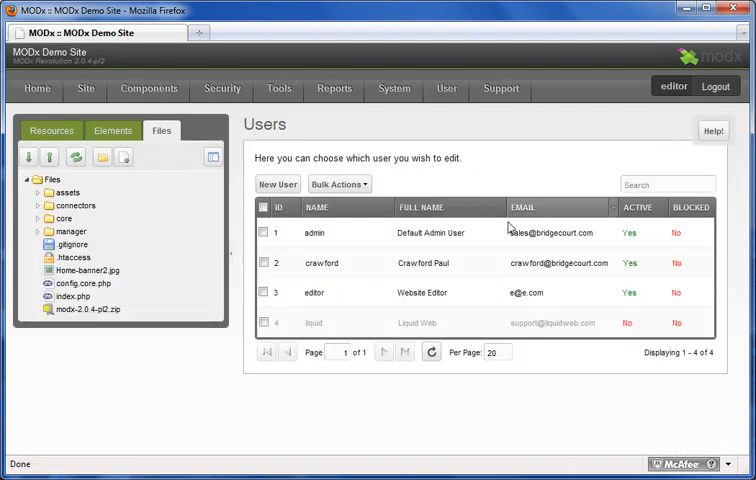
right_click(316, 292)
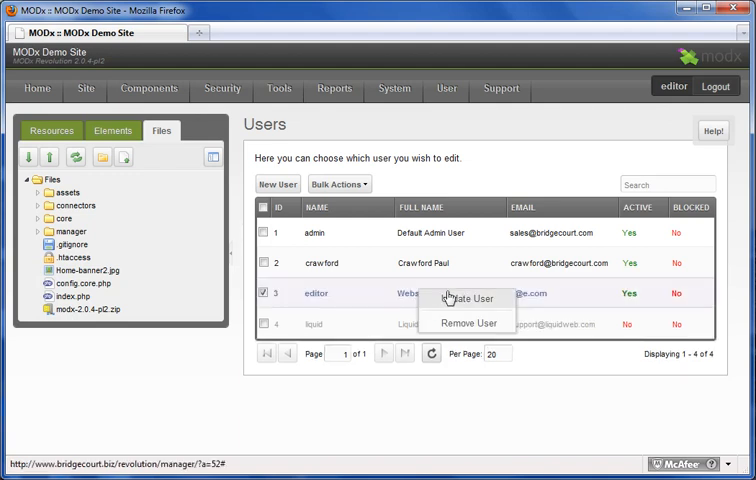
mouse_move(472, 308)
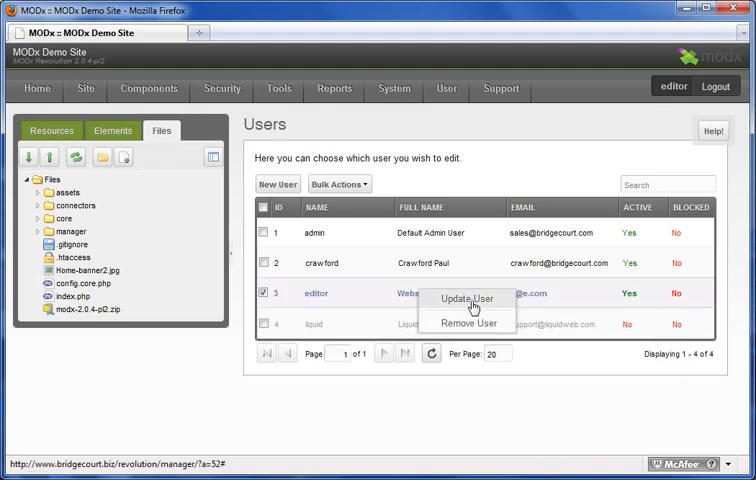
Step: Edit the editor user and view its empty User Settings list
click(466, 298)
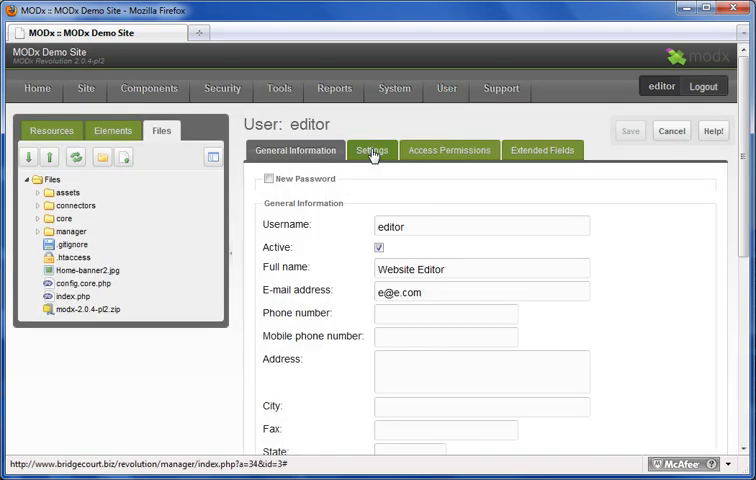
click(372, 150)
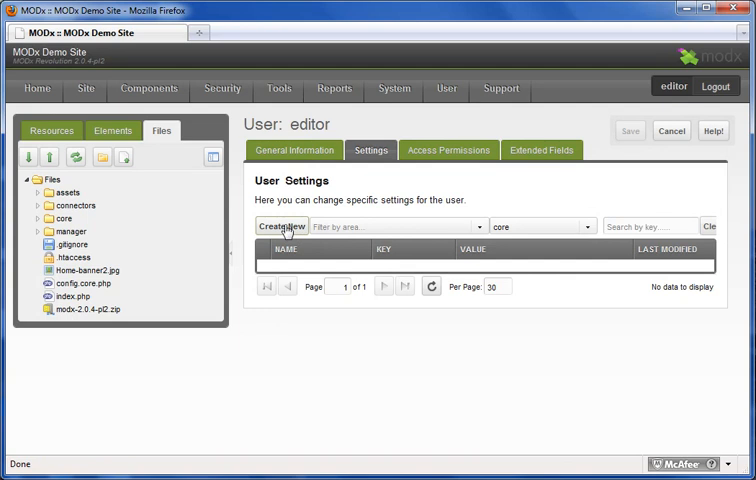
Step: Create a new user setting with key filemanager_path and name setting_filemanager_path
click(280, 224)
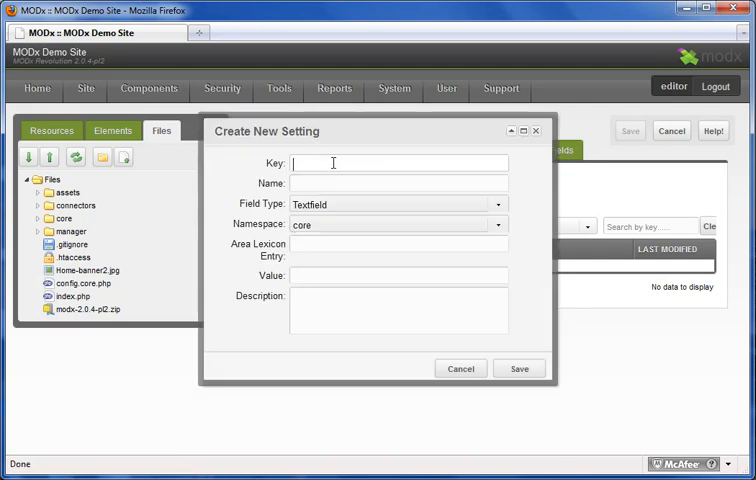
text(t)
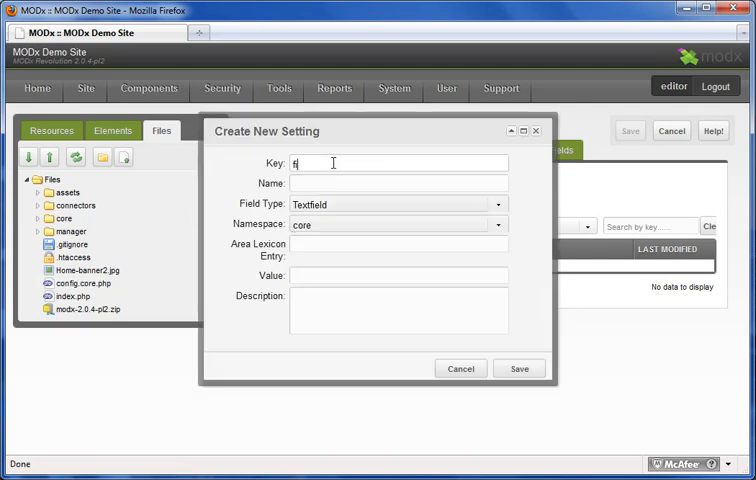
text(ilemanager)
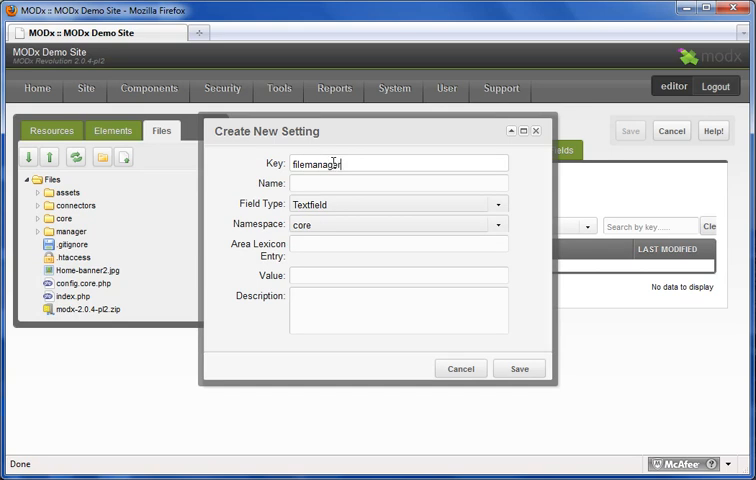
text(_path)
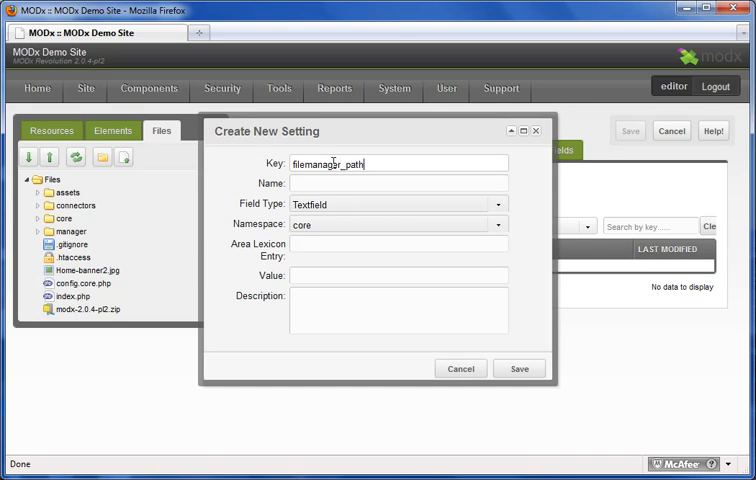
click(398, 184)
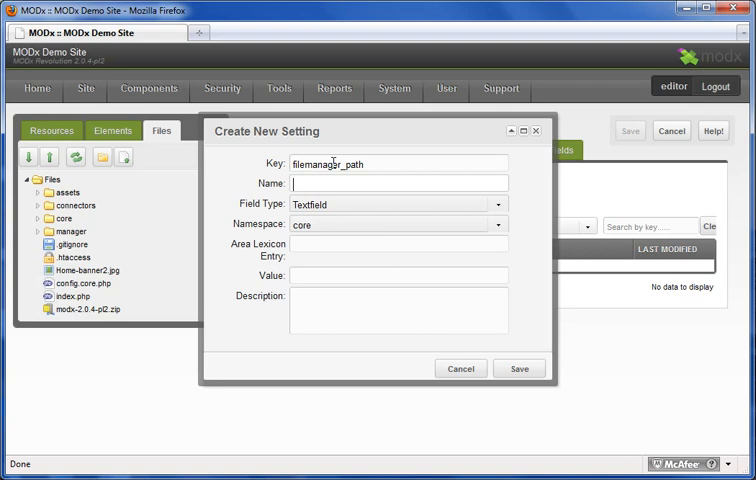
text(setting_)
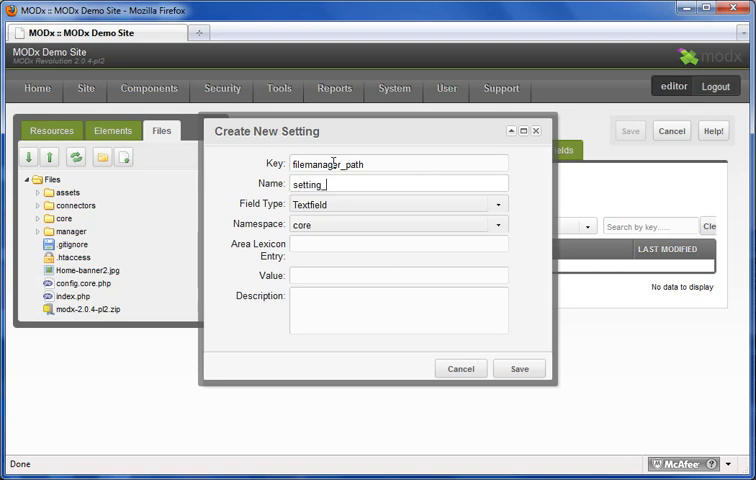
text(filemanager_path)
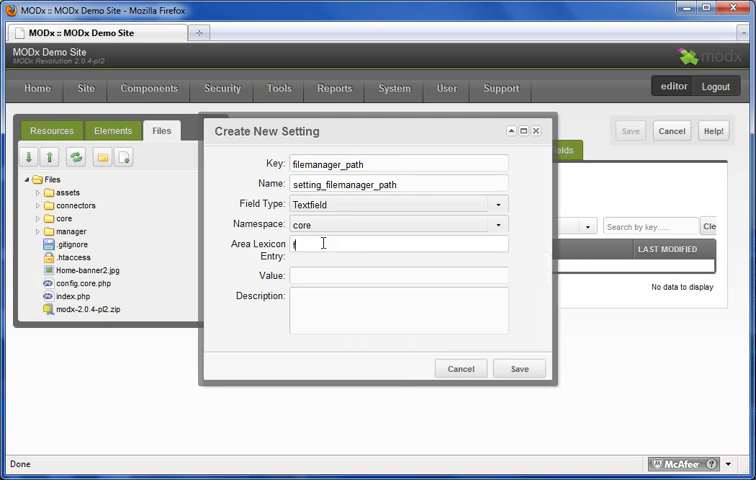
Step: Fill in area file, value assets/content/ and description setting_filemanager_path_desc
text(file)
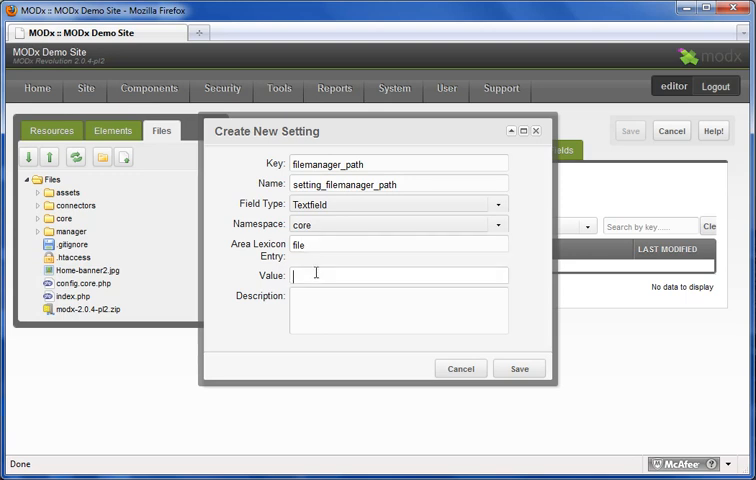
text(assets)
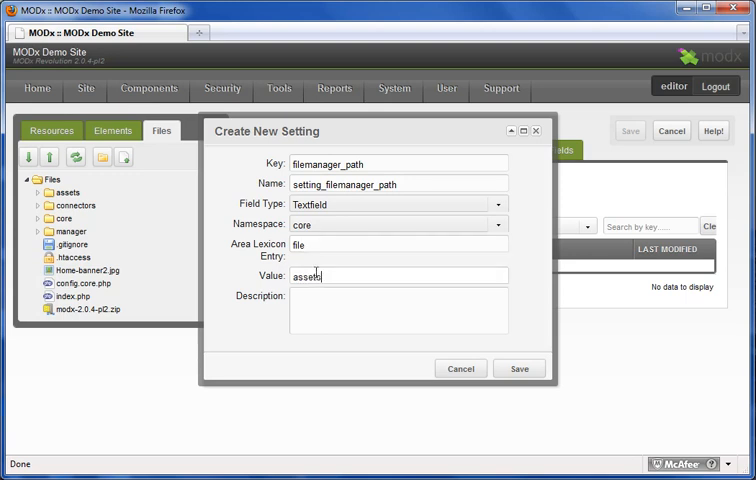
text(/conte)
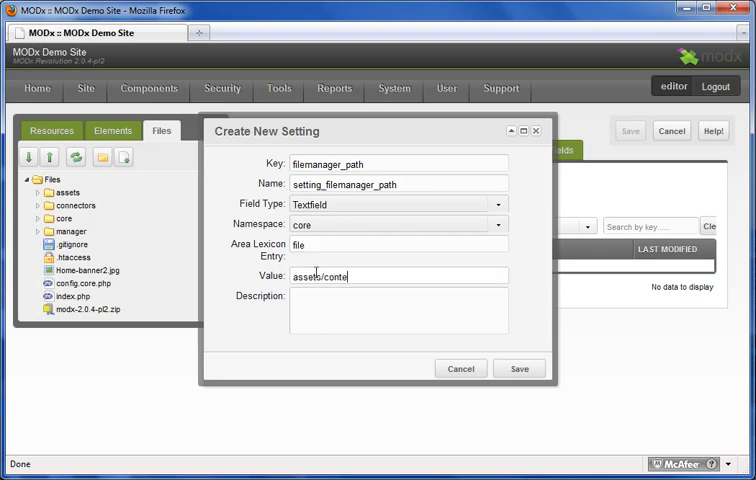
text(nt/)
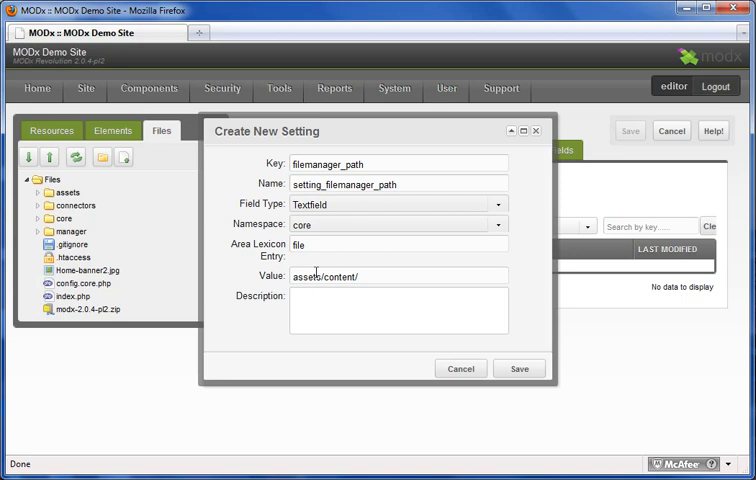
text(setting)
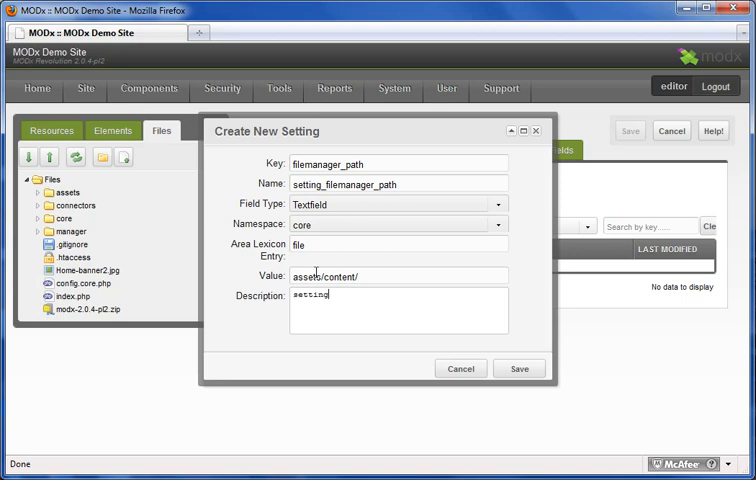
text(_filemanager)
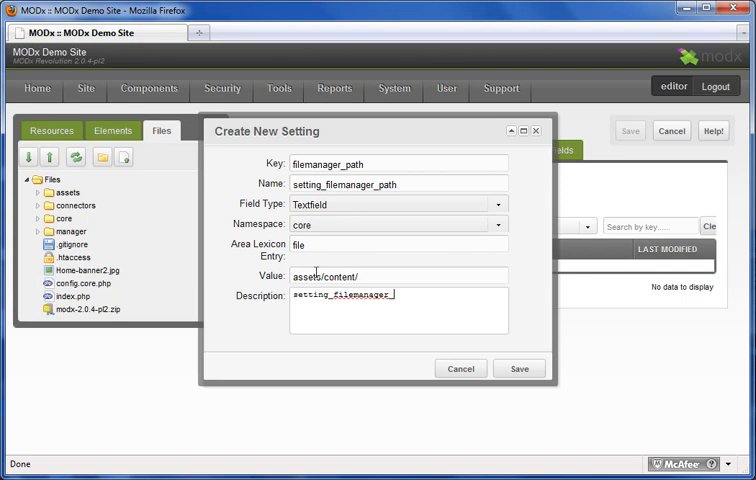
text(_desc)
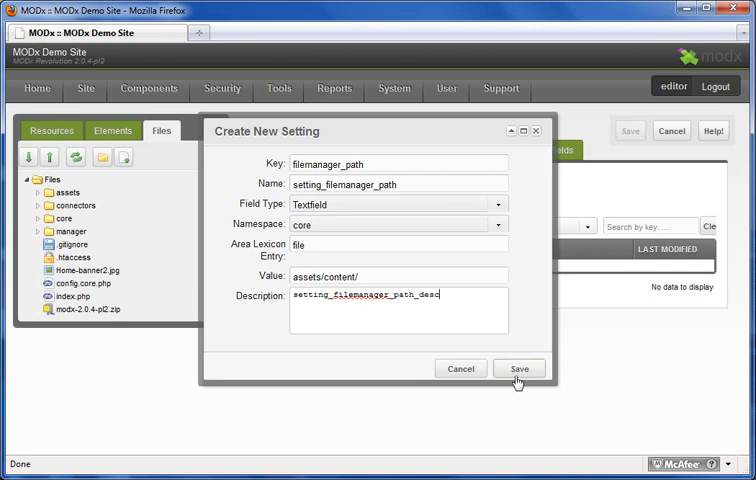
Step: Save the filemanager_path user setting so the editor's Files tree shows only assets/content/
click(520, 368)
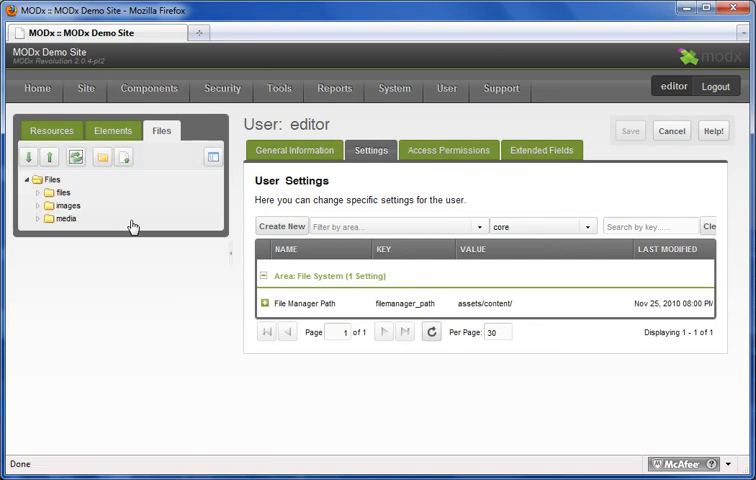
mouse_move(648, 100)
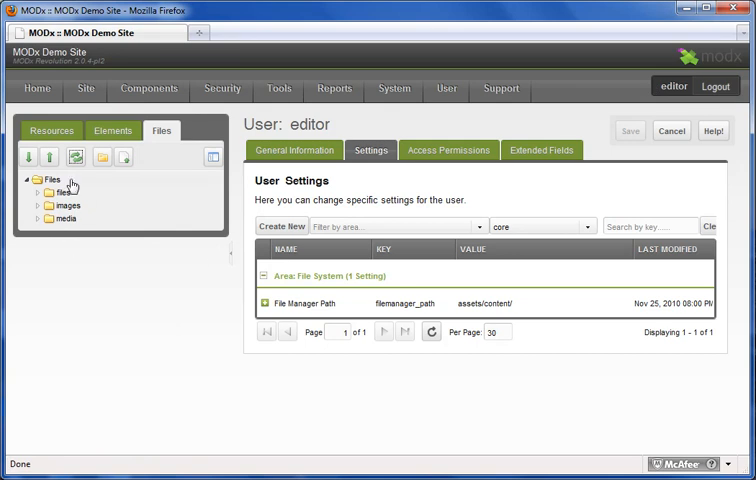
mouse_move(40, 186)
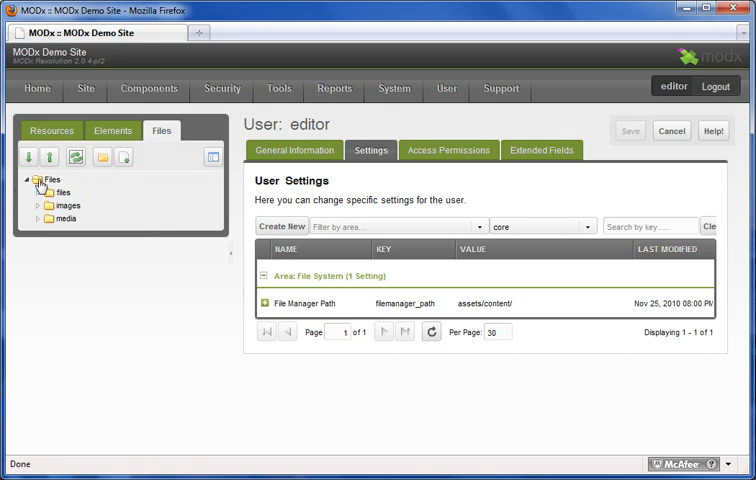
mouse_move(106, 238)
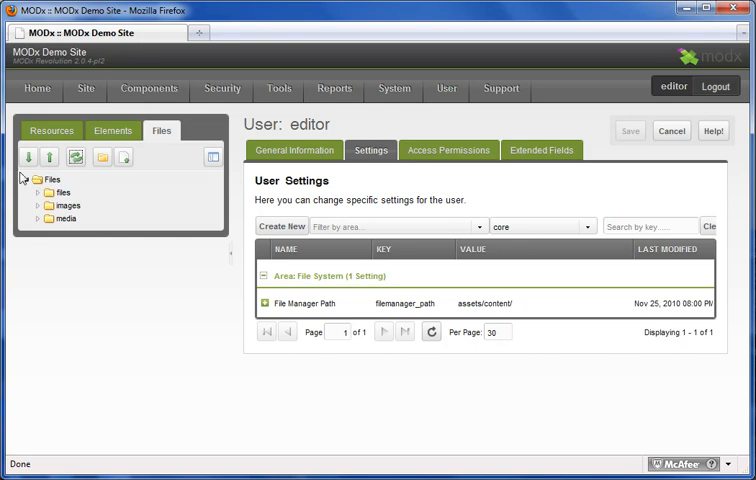
mouse_move(66, 396)
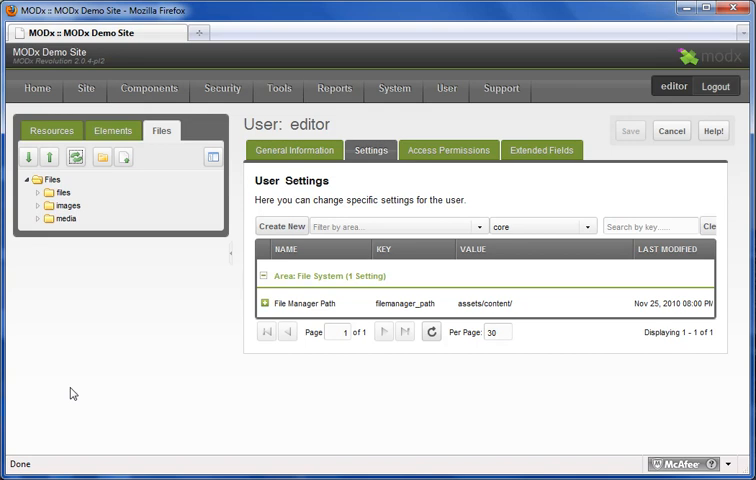
mouse_move(220, 348)
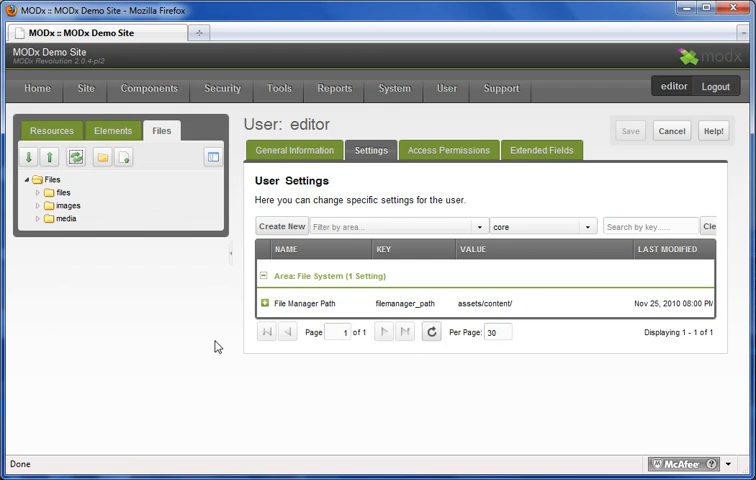
mouse_move(156, 312)
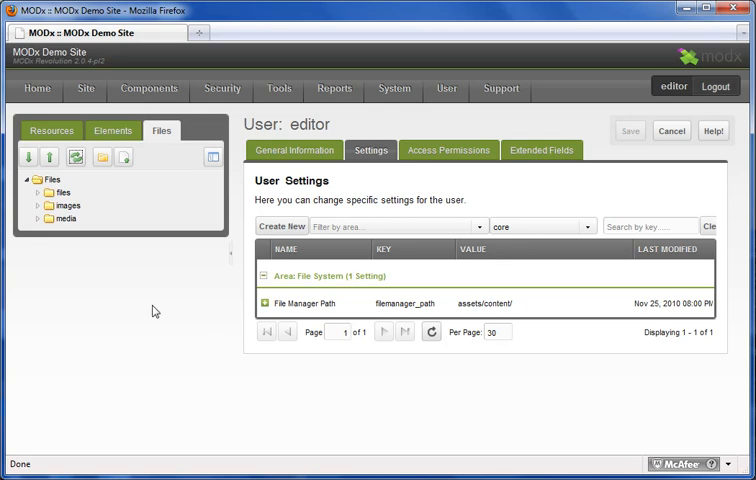